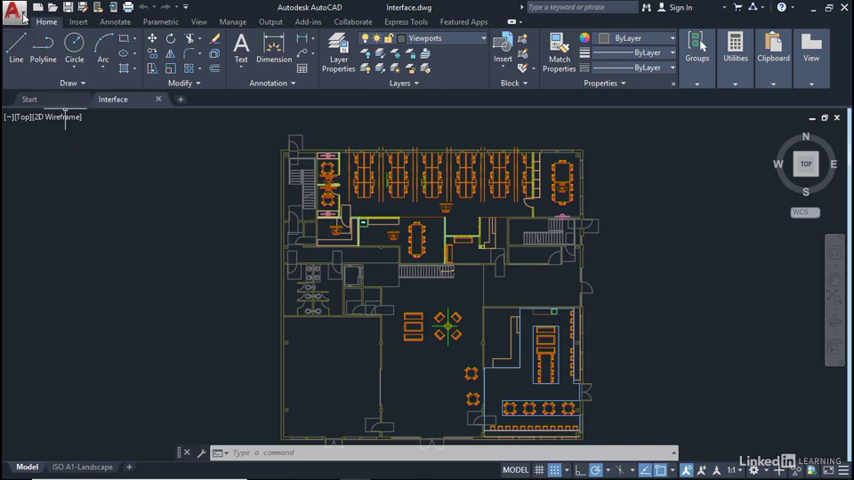
Step: Open the red A application menu over the Interface floor plan drawing
{"action": "left_click", "coordinate": [14, 8]}
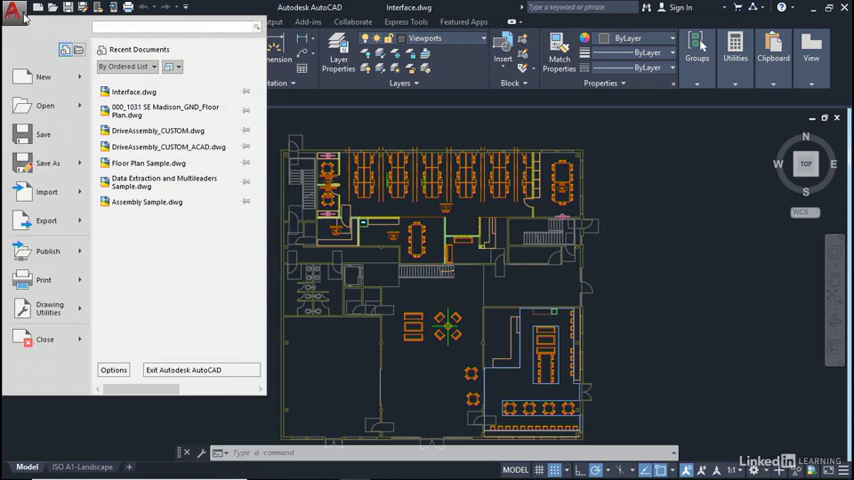
{"action": "mouse_move", "coordinate": [189, 293]}
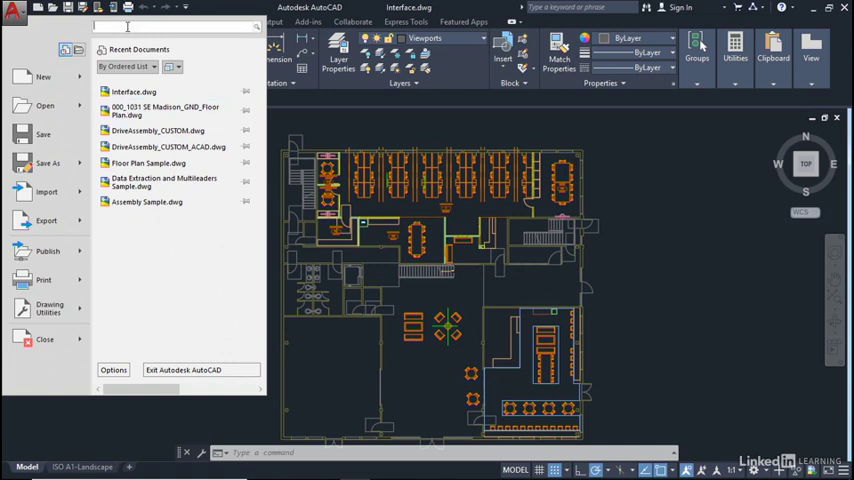
{"action": "type", "text": "line"}
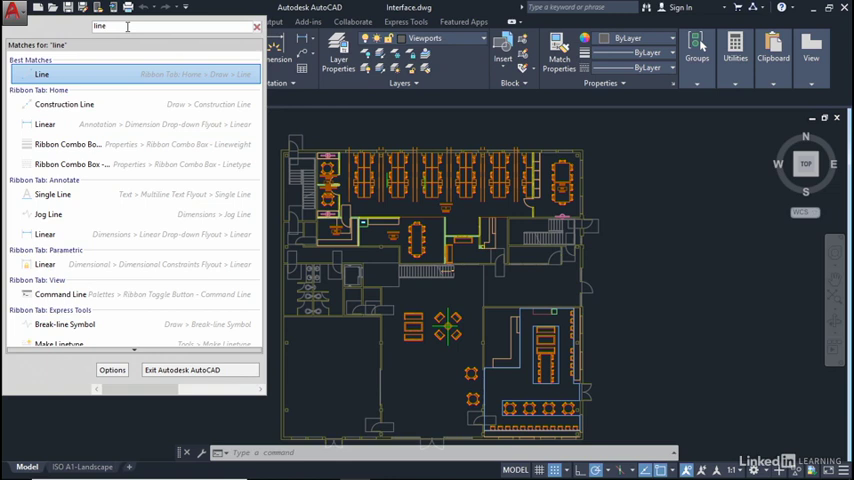
{"action": "key", "text": "Backspace"}
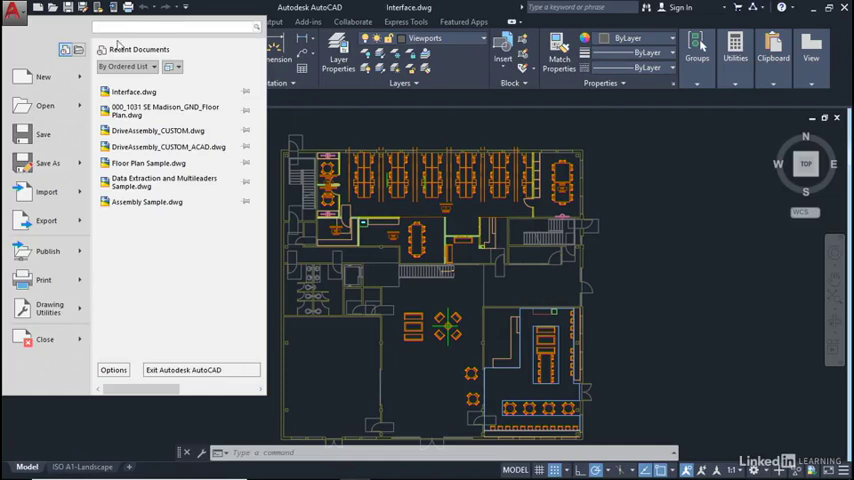
Step: Browse the file command submenus, ending on Open's drawing, sheet set, DGN and sample options
{"action": "left_click", "coordinate": [43, 77]}
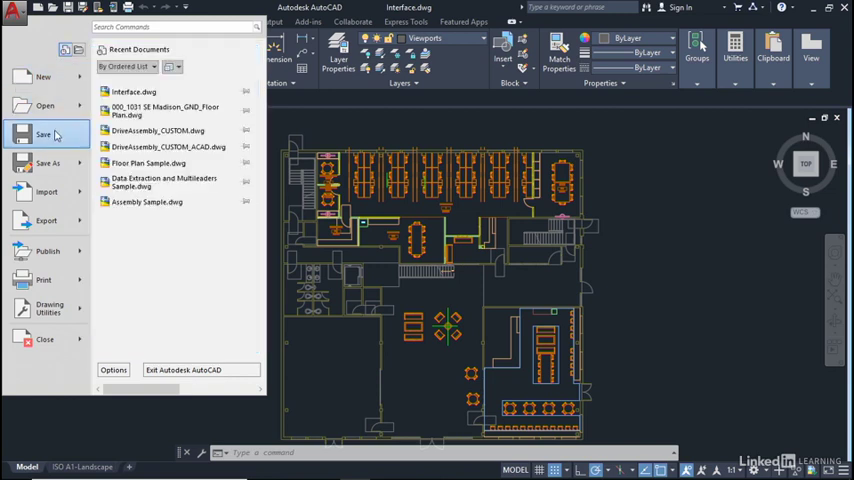
{"action": "left_click", "coordinate": [47, 163]}
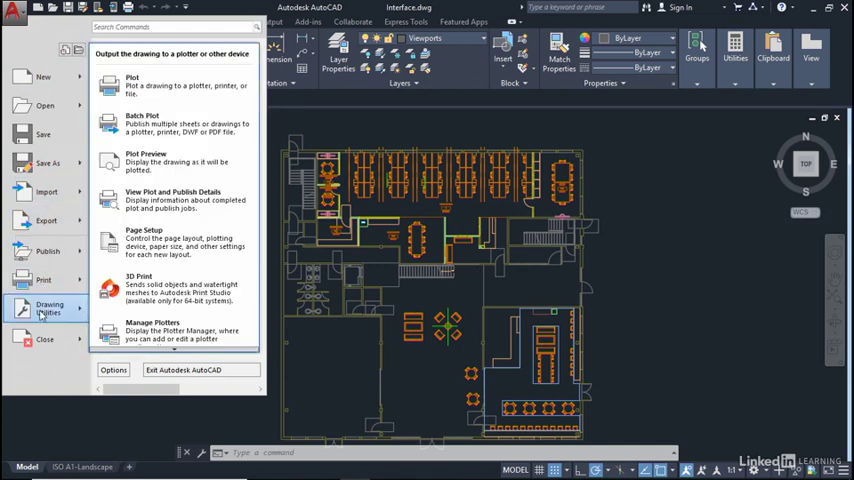
{"action": "left_click", "coordinate": [45, 339]}
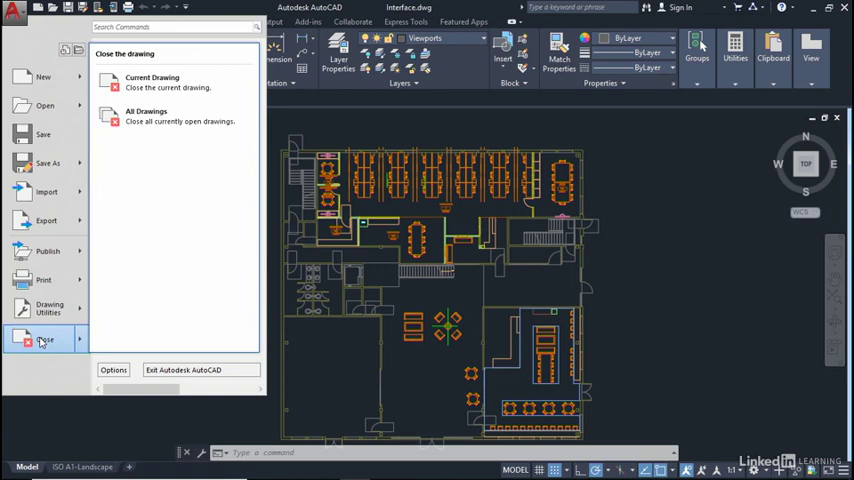
{"action": "mouse_move", "coordinate": [152, 82]}
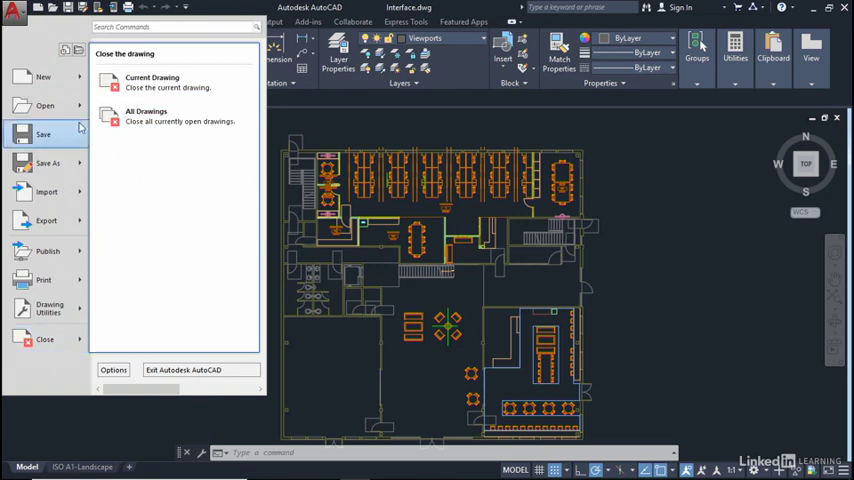
{"action": "left_click", "coordinate": [43, 78]}
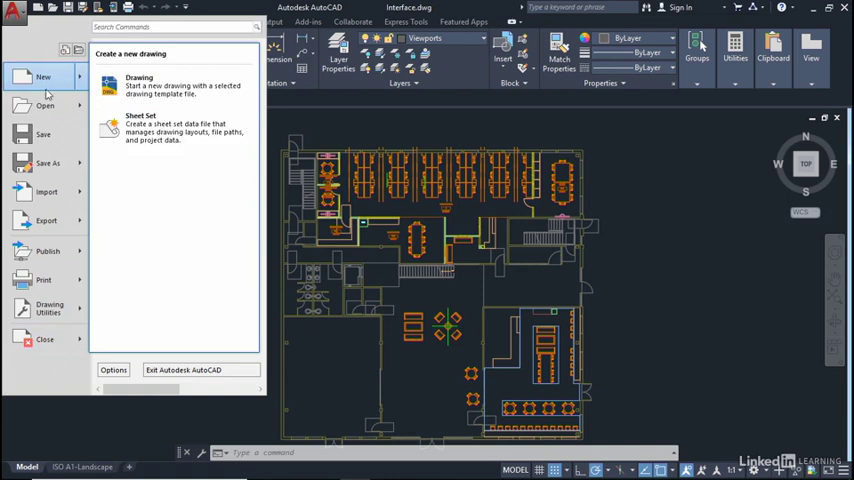
{"action": "left_click", "coordinate": [44, 106]}
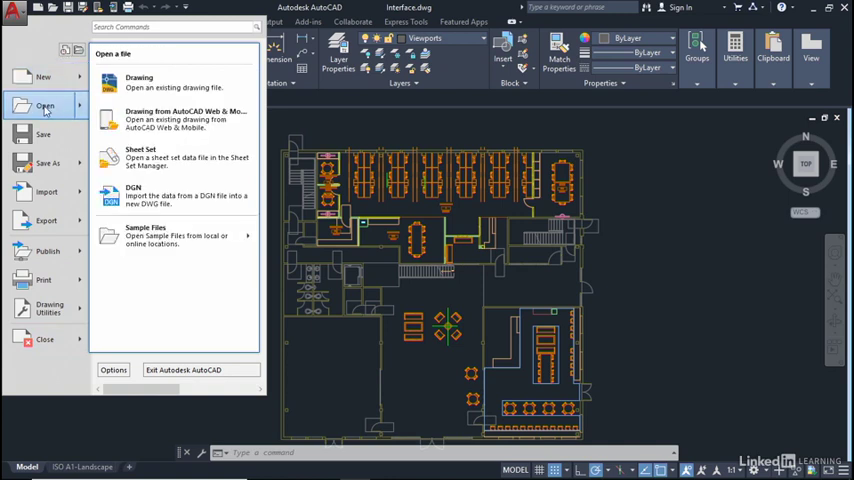
{"action": "mouse_move", "coordinate": [47, 163]}
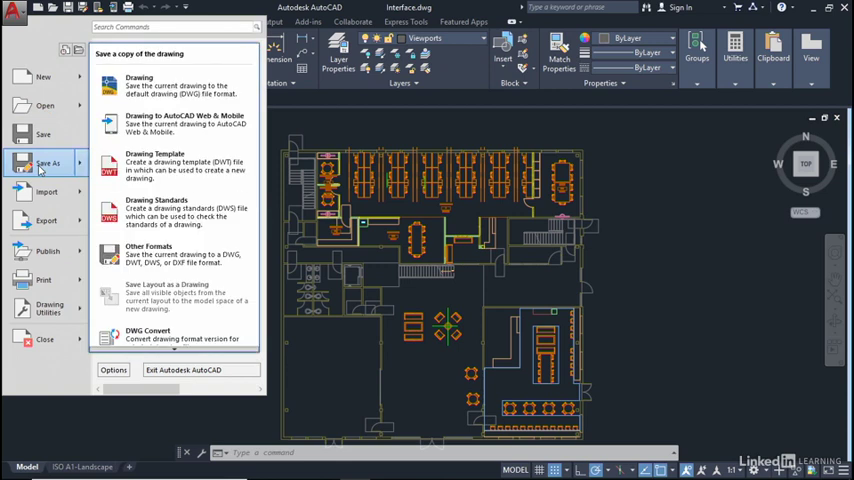
{"action": "mouse_move", "coordinate": [165, 123]}
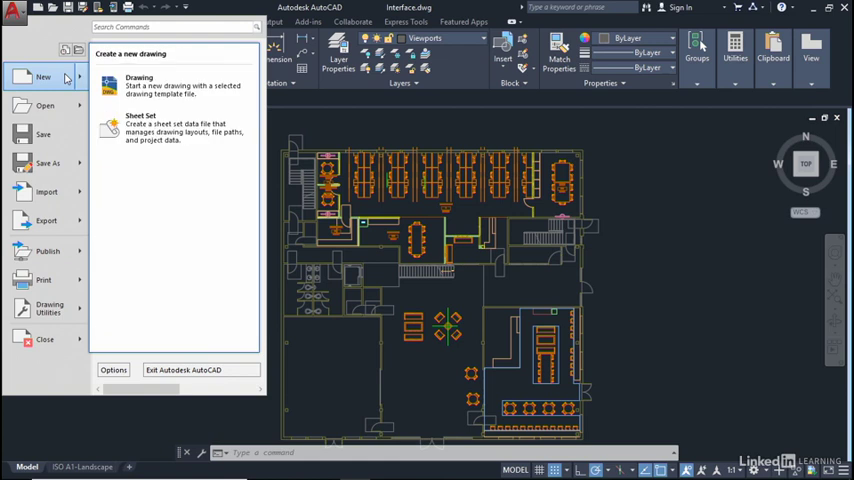
{"action": "mouse_move", "coordinate": [48, 308]}
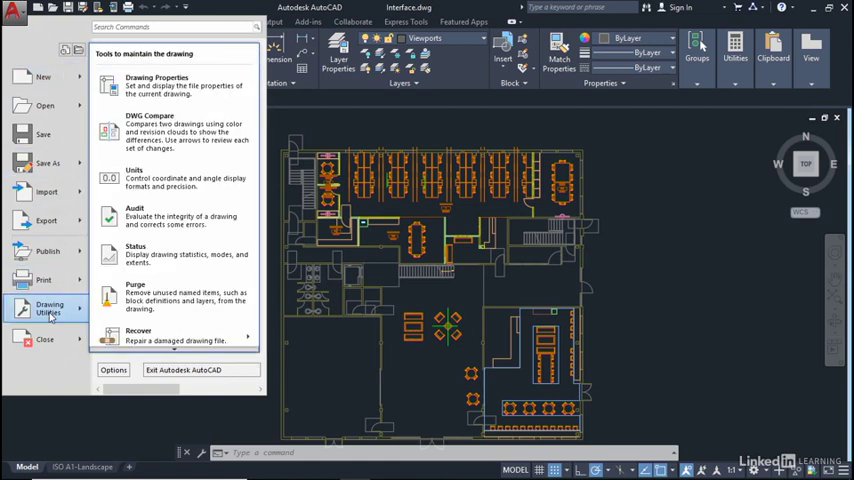
{"action": "mouse_move", "coordinate": [44, 280]}
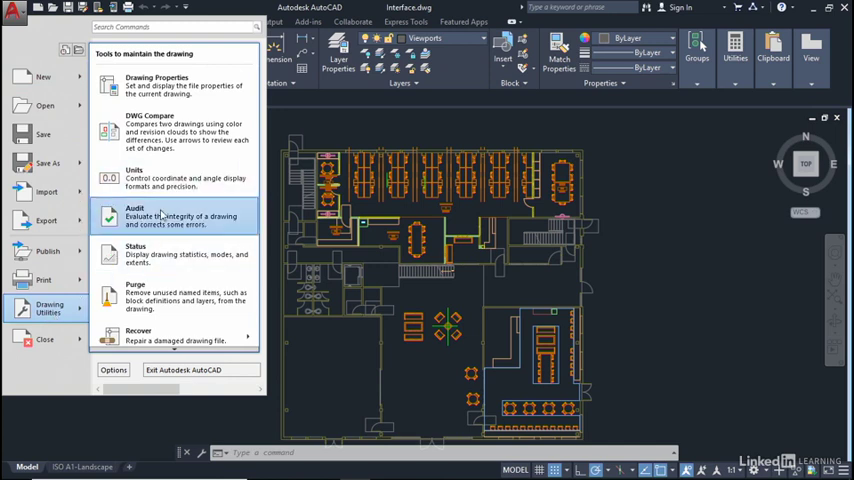
{"action": "mouse_move", "coordinate": [175, 253]}
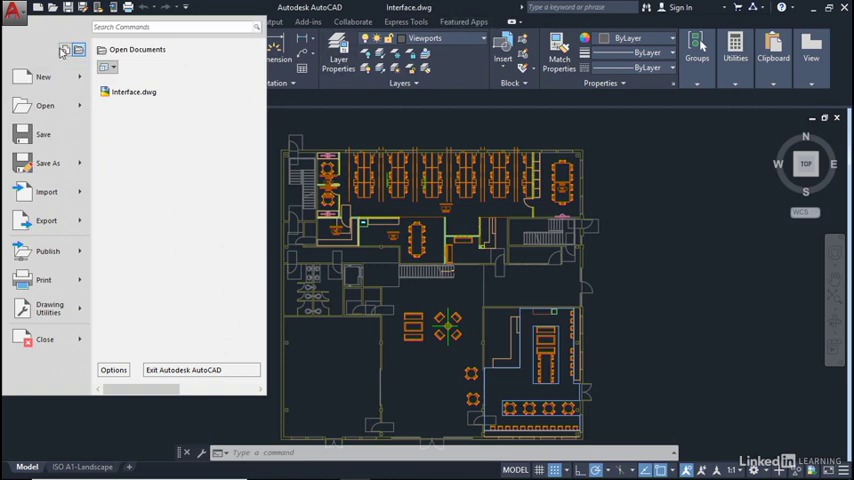
Step: Return the application menu to the Recent Documents list showing Interface.dwg
{"action": "left_click", "coordinate": [77, 50]}
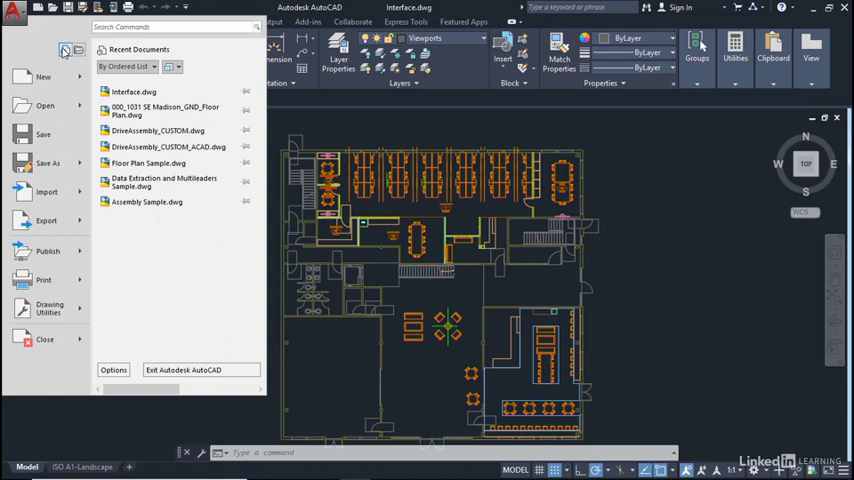
{"action": "mouse_move", "coordinate": [148, 242]}
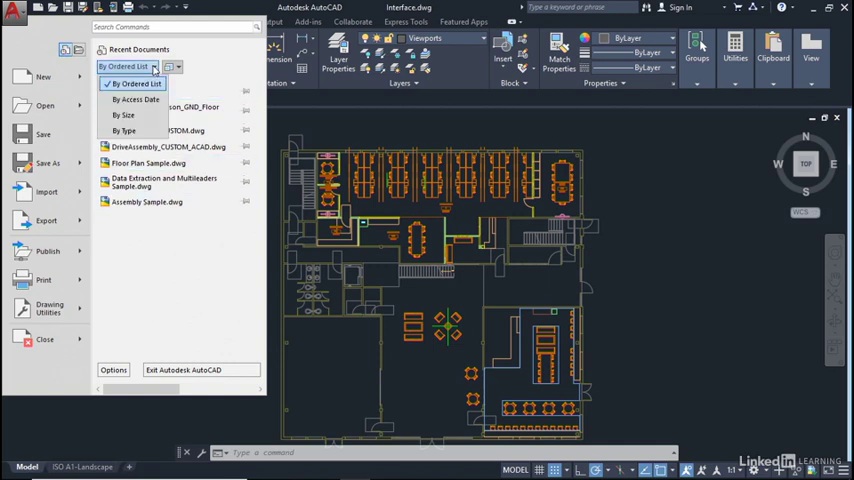
{"action": "mouse_move", "coordinate": [123, 115]}
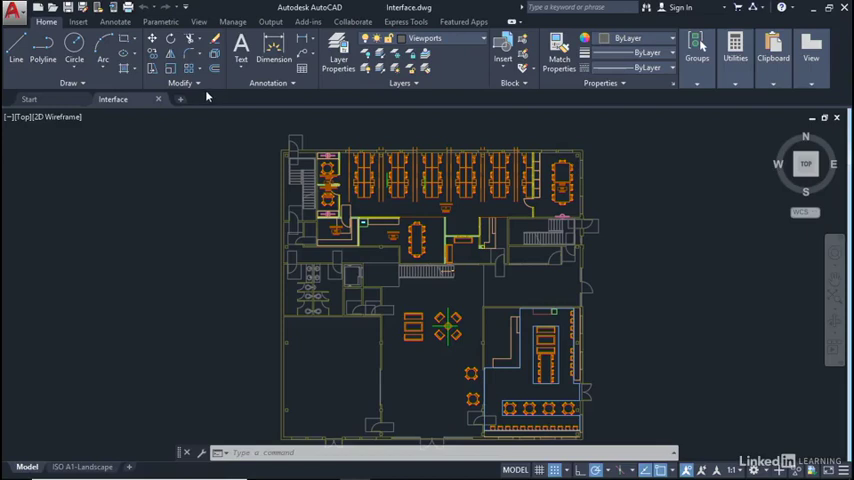
Step: Cycle the recent documents view through Small Images and Large Images, then back to Small Icons
{"action": "left_click", "coordinate": [13, 8]}
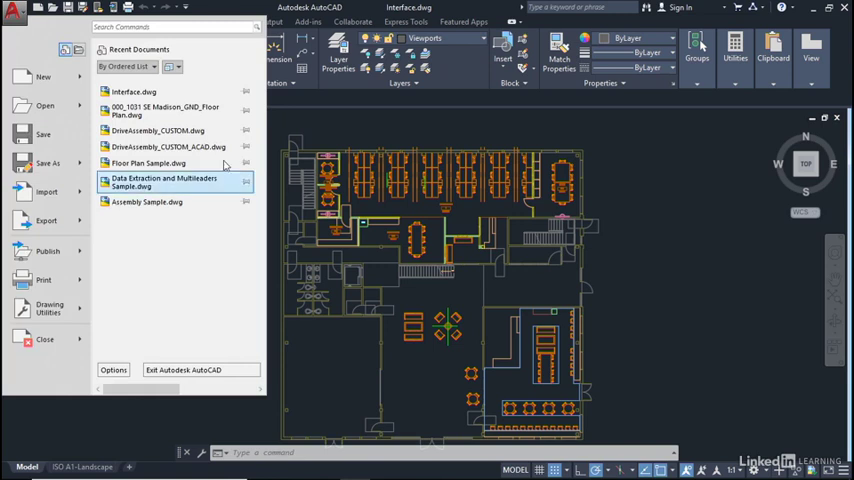
{"action": "left_click", "coordinate": [170, 66]}
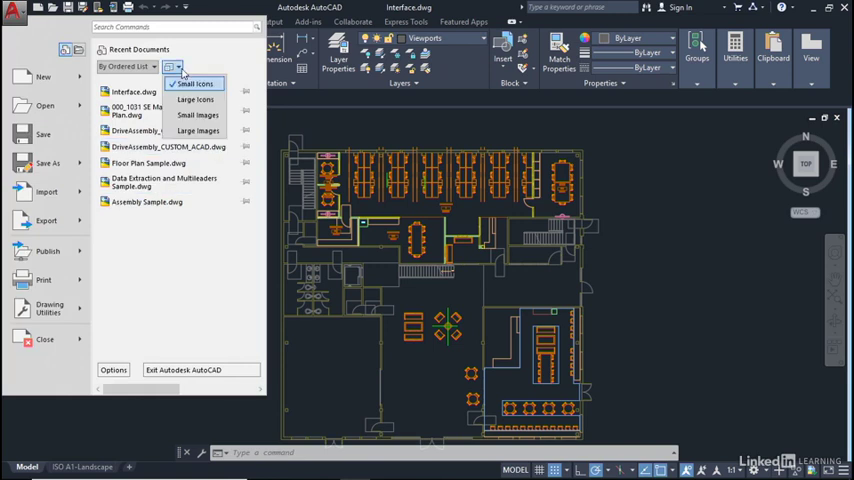
{"action": "left_click", "coordinate": [183, 83]}
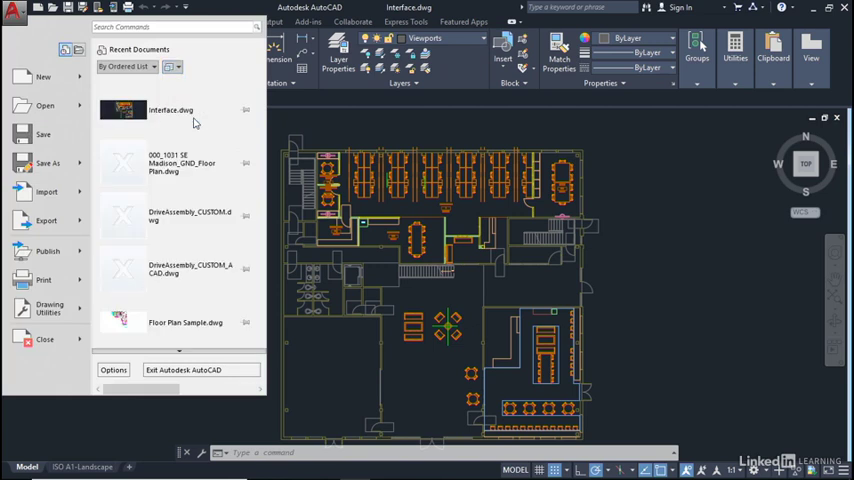
{"action": "left_click", "coordinate": [172, 66]}
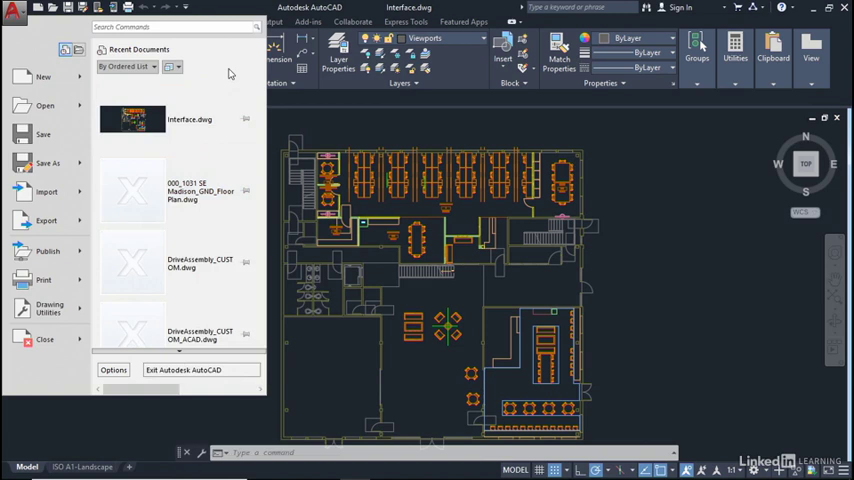
{"action": "mouse_move", "coordinate": [228, 75]}
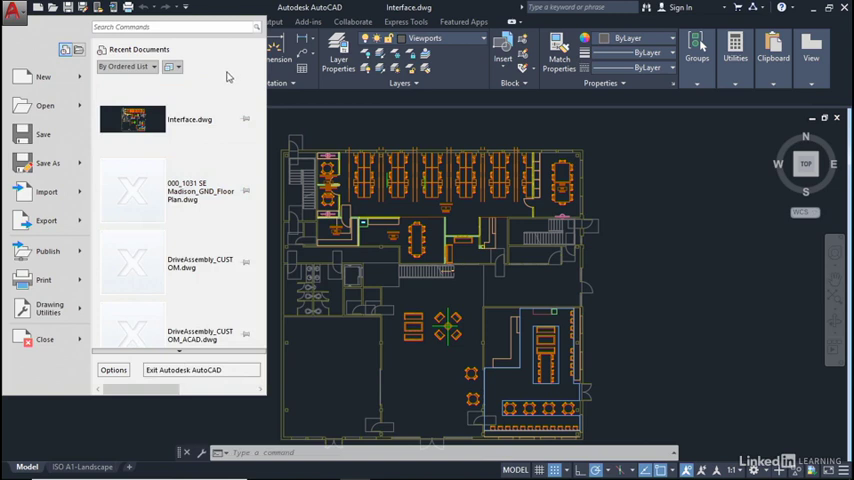
{"action": "left_click", "coordinate": [171, 66]}
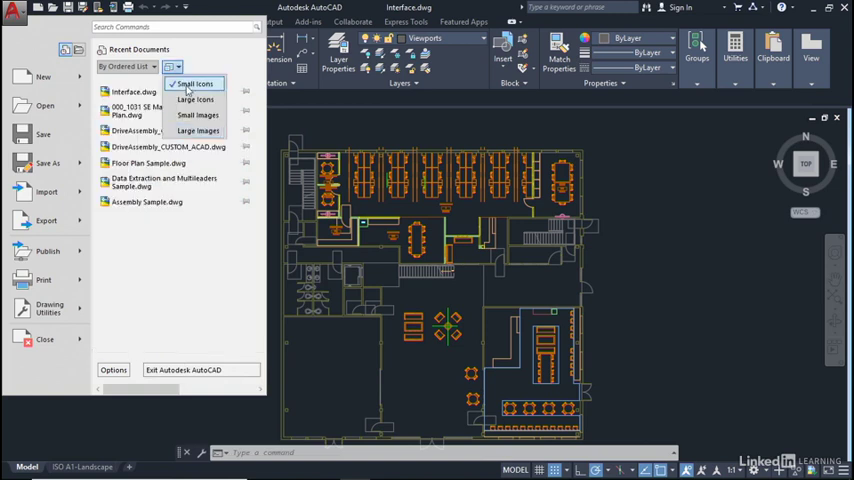
{"action": "left_click", "coordinate": [194, 83]}
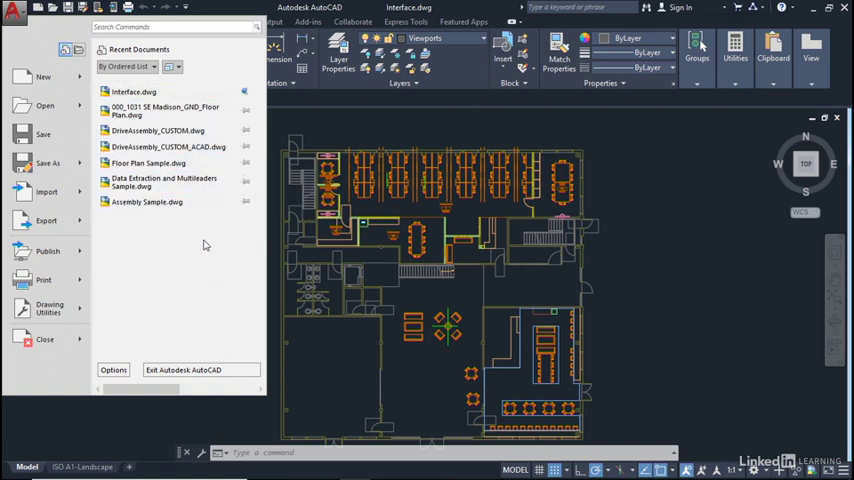
{"action": "mouse_move", "coordinate": [207, 245]}
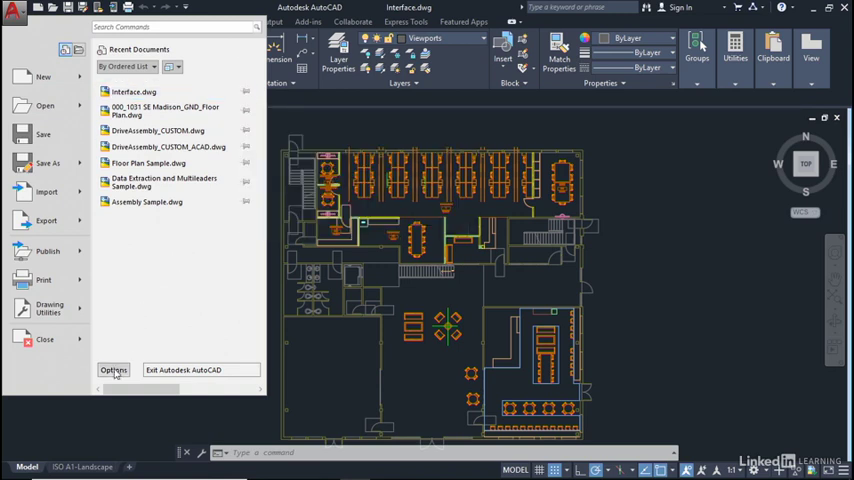
Step: Browse the Display and Open and Save tabs of Options, then cancel without changes
{"action": "left_click", "coordinate": [113, 370]}
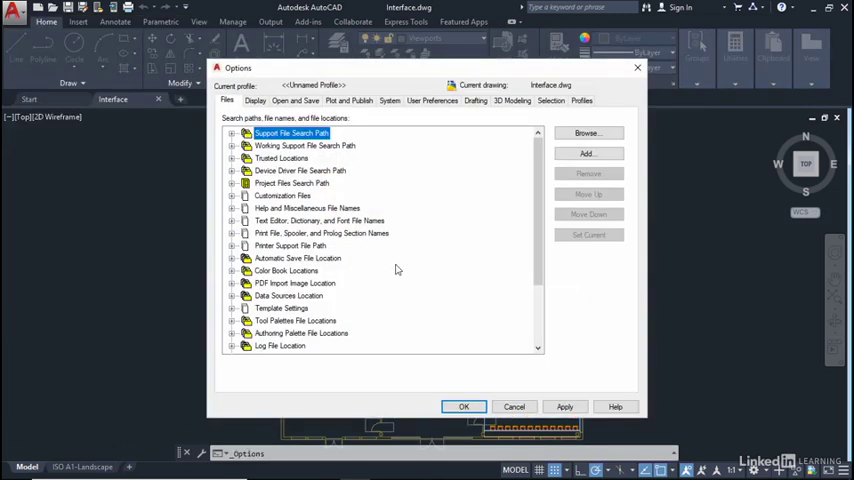
{"action": "mouse_move", "coordinate": [399, 268]}
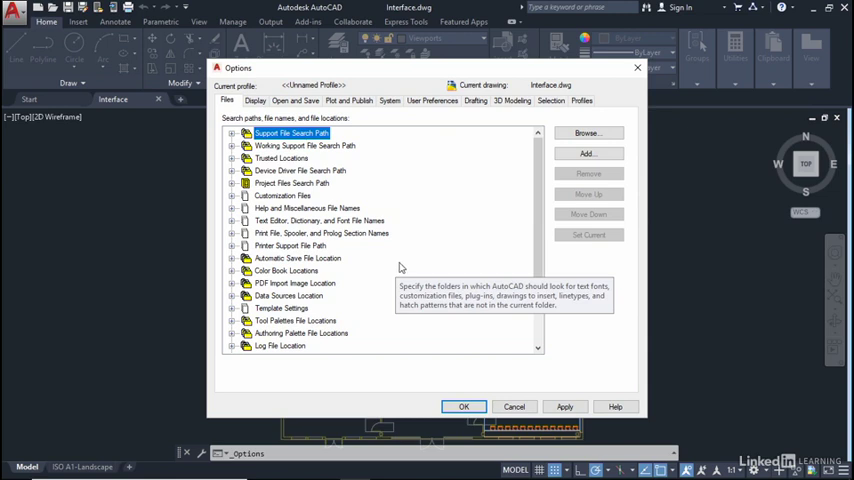
{"action": "left_click", "coordinate": [255, 100]}
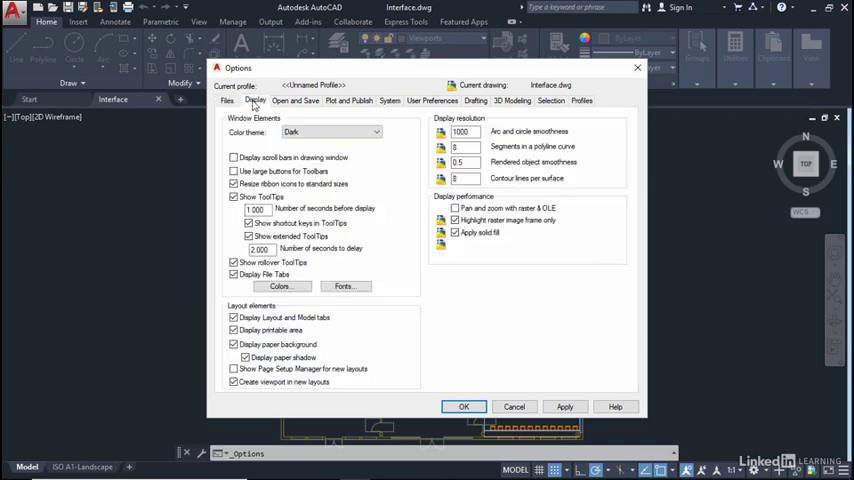
{"action": "left_click", "coordinate": [289, 100]}
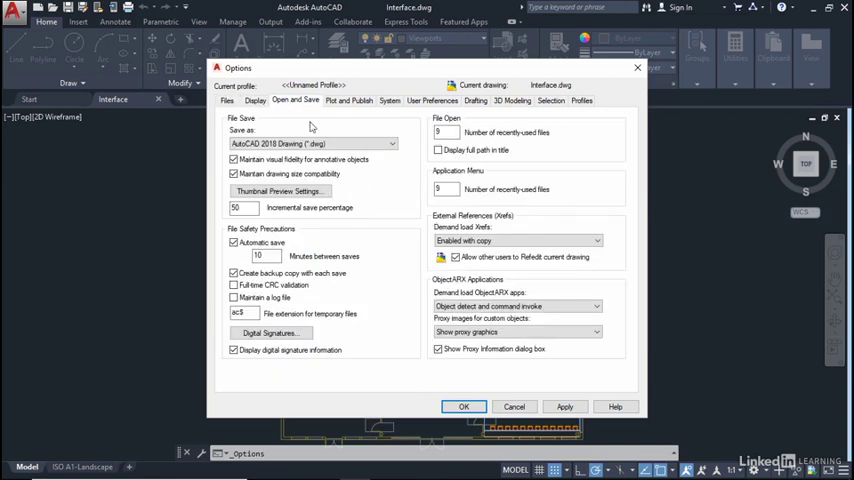
{"action": "mouse_move", "coordinate": [527, 385]}
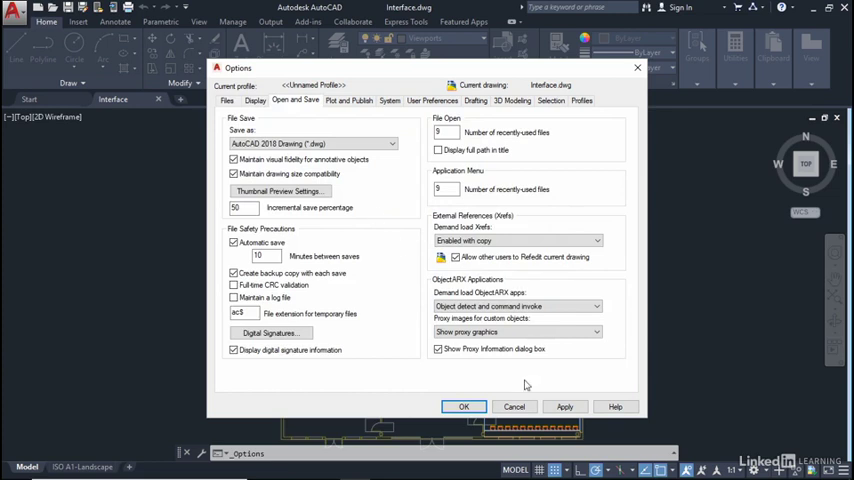
{"action": "left_click", "coordinate": [463, 406]}
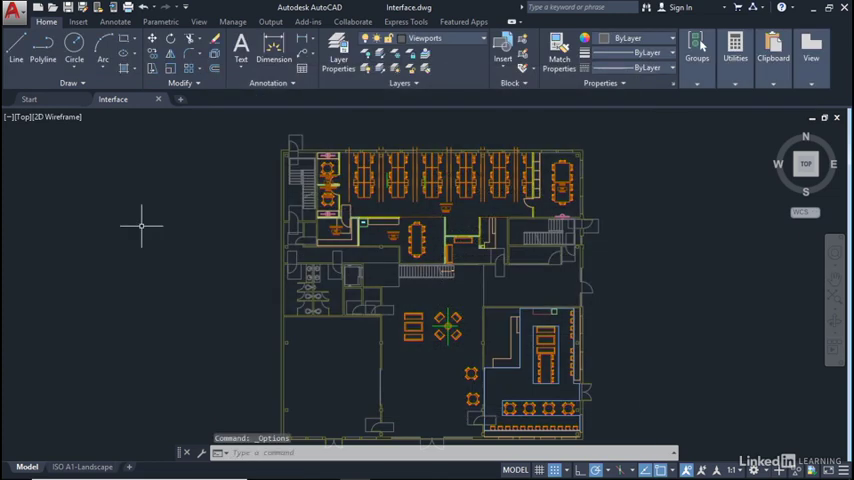